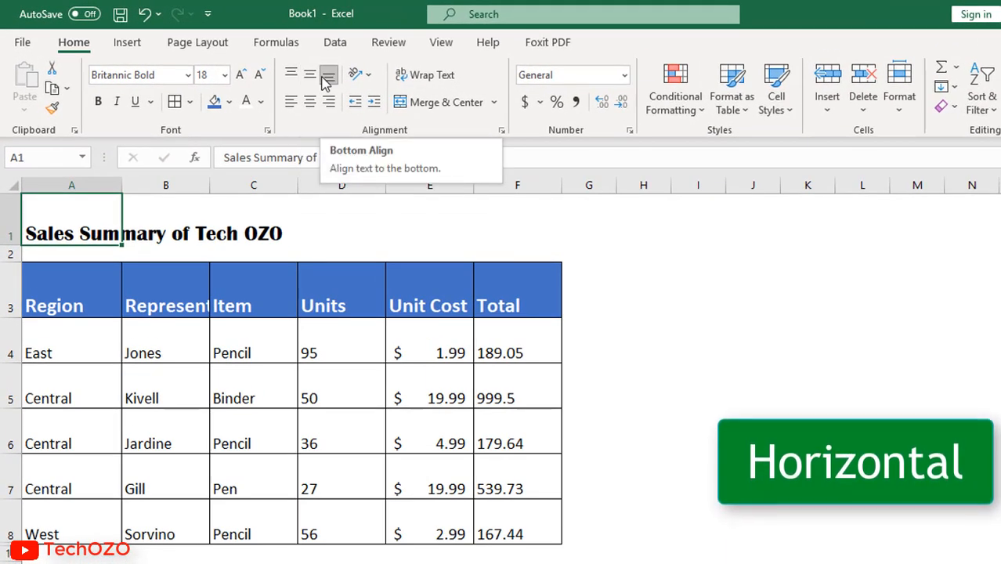
mouse_move(310, 75)
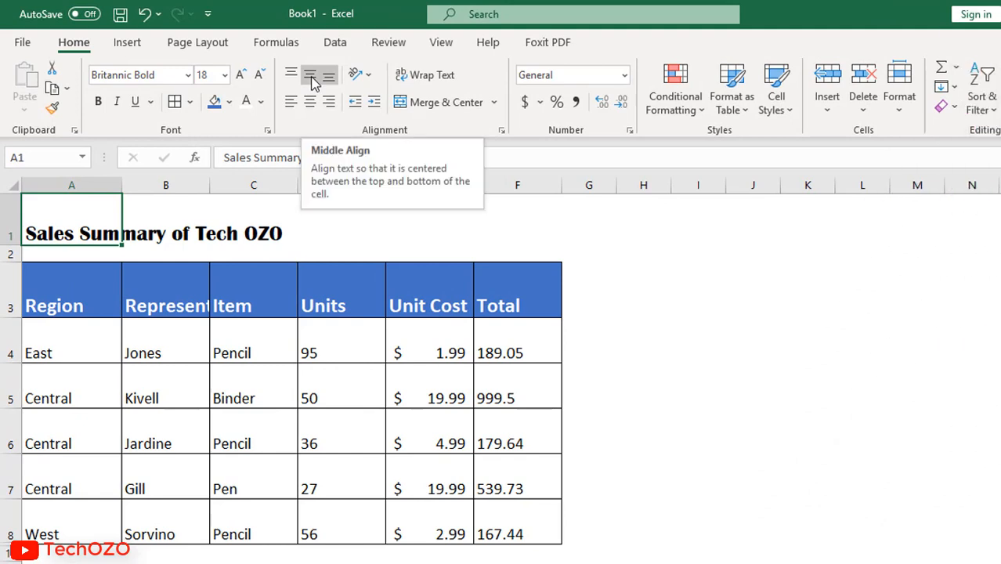
- Align the 'Sales Summary of Tech OZO' title to the top of its tall row
click(291, 74)
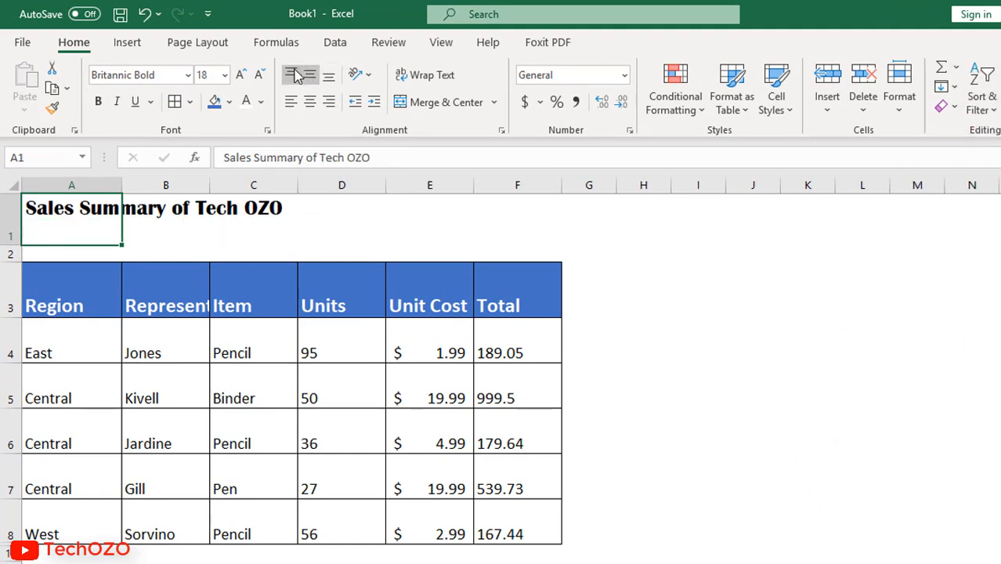
mouse_move(310, 75)
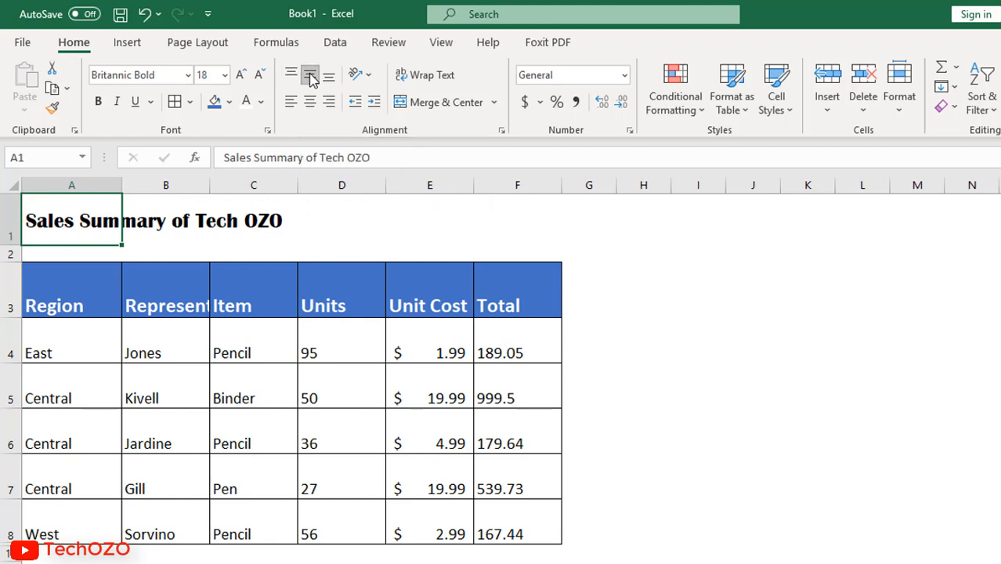
- Select the title row across columns A to F (A1:F1)
drag(71, 220, 253, 220)
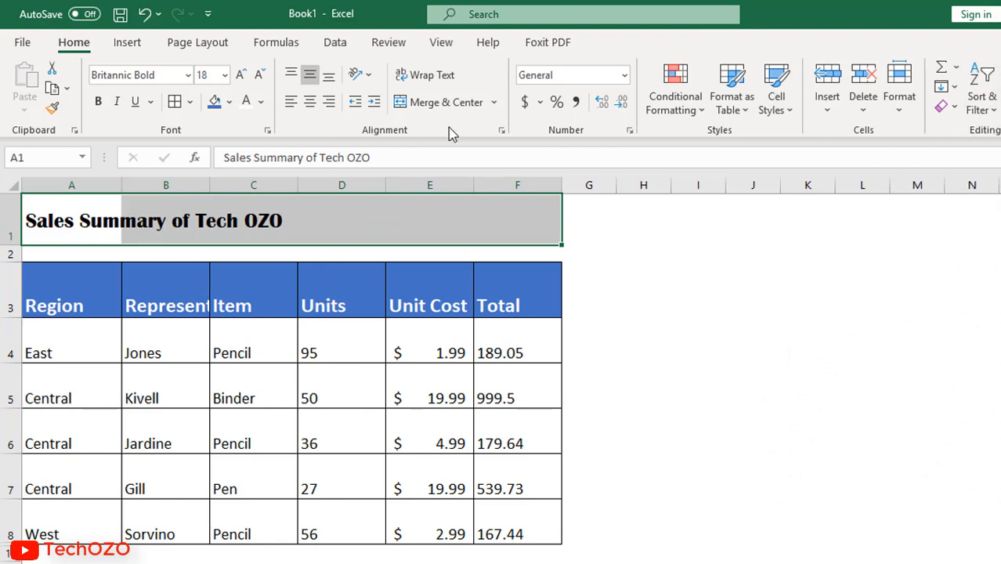
mouse_move(446, 102)
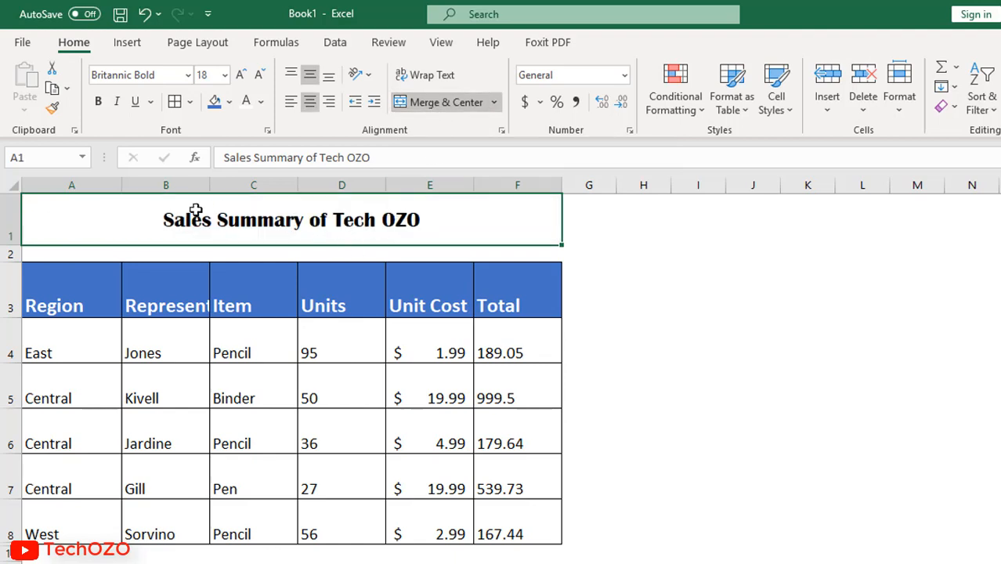
mouse_move(375, 327)
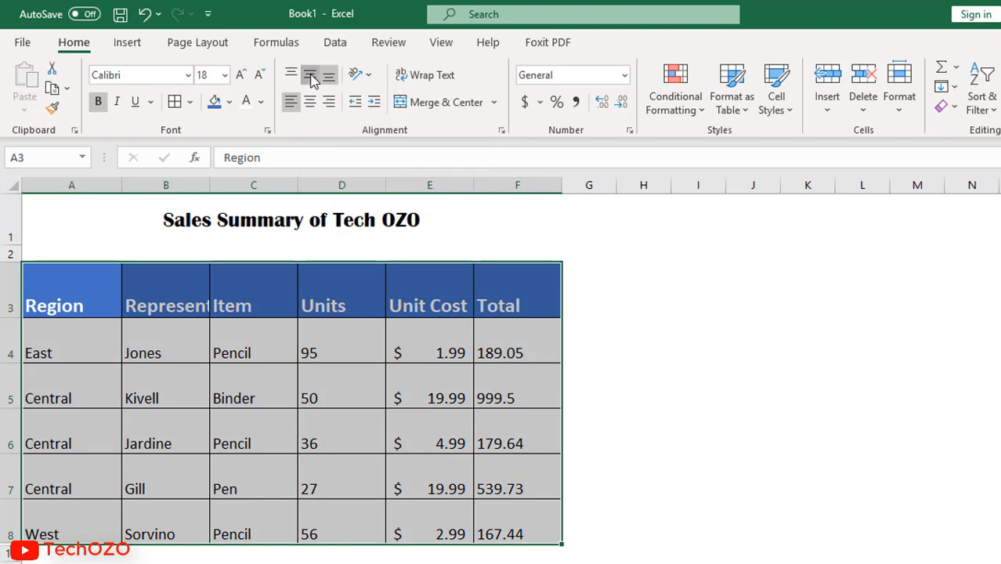
- Middle-align the table text and horizontally center the Units values in D4:D8
click(309, 75)
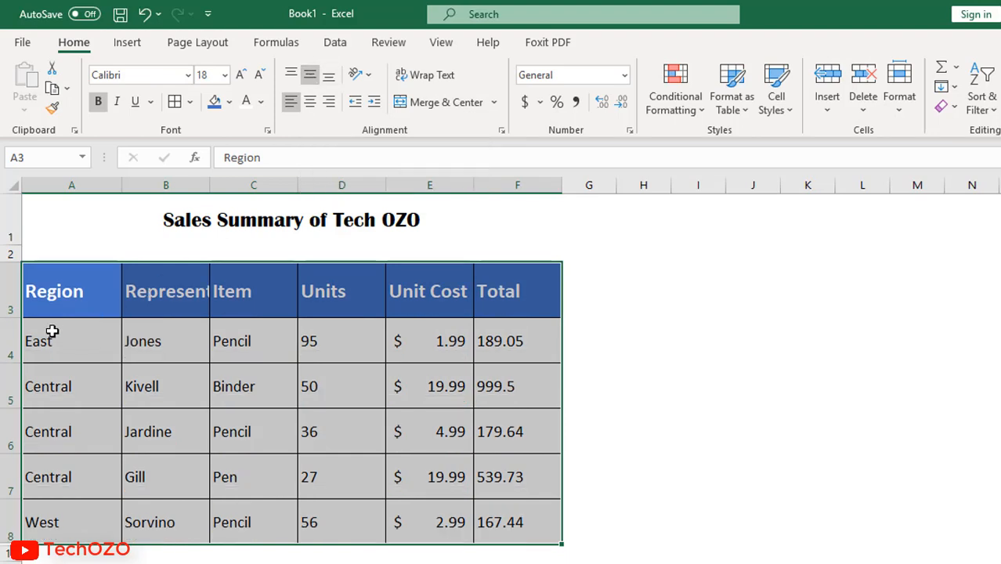
click(338, 341)
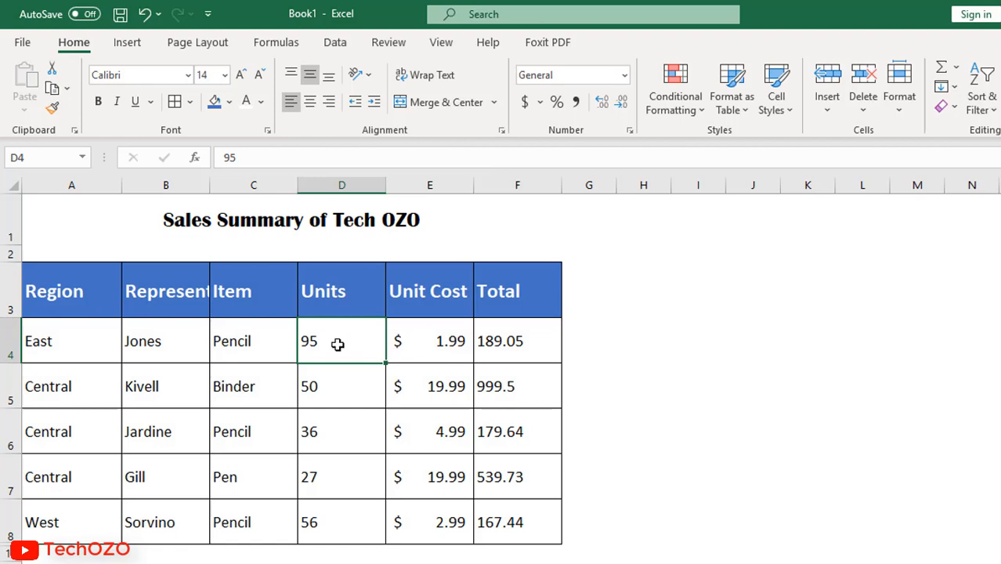
drag(341, 341, 341, 523)
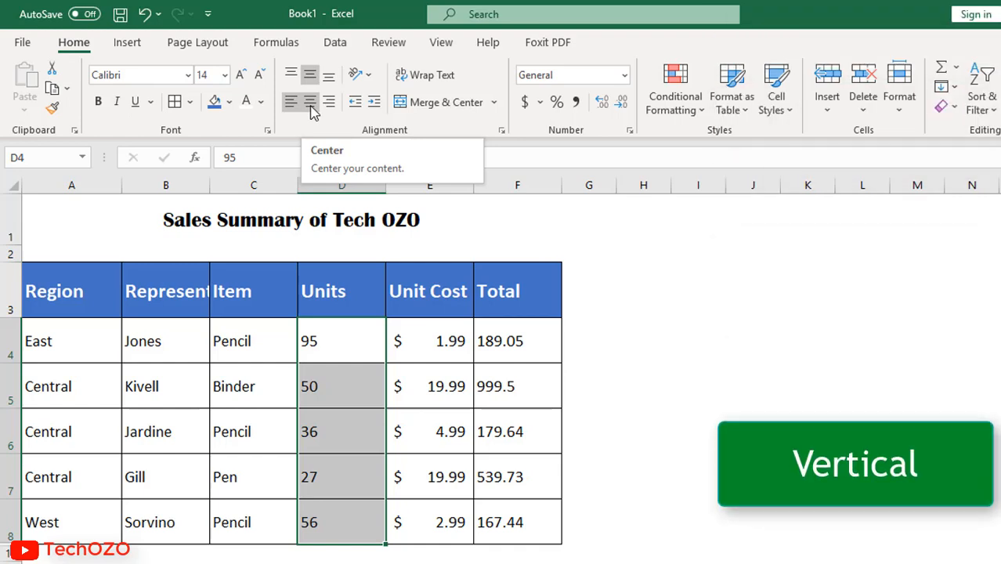
click(309, 102)
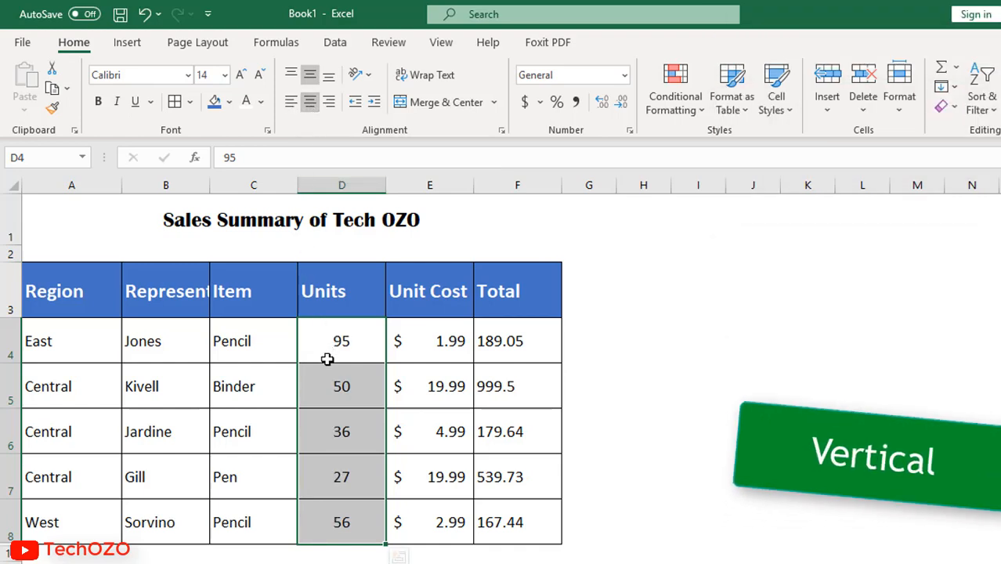
mouse_move(335, 291)
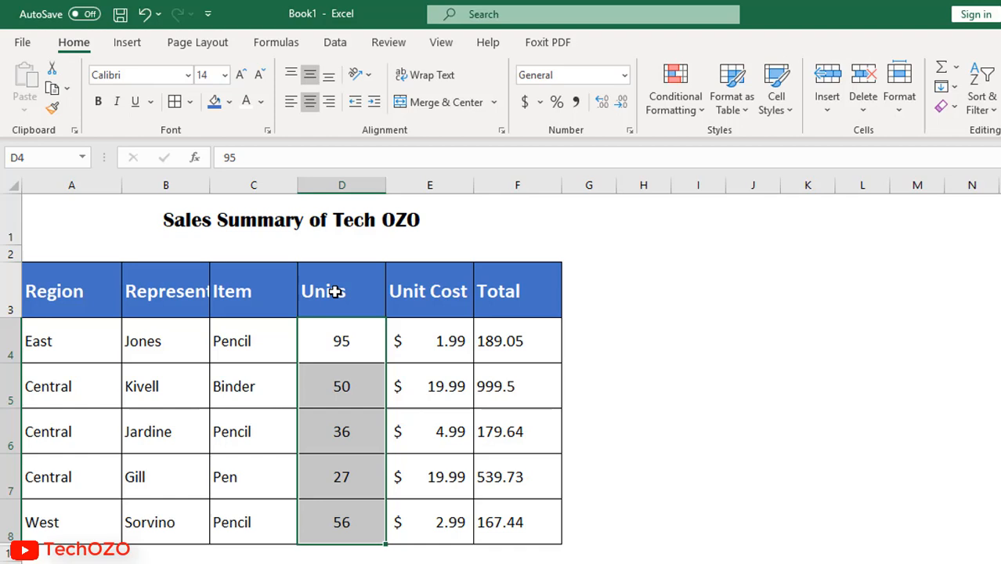
- Horizontally center the header labels Region through Total in A3:F3
click(54, 291)
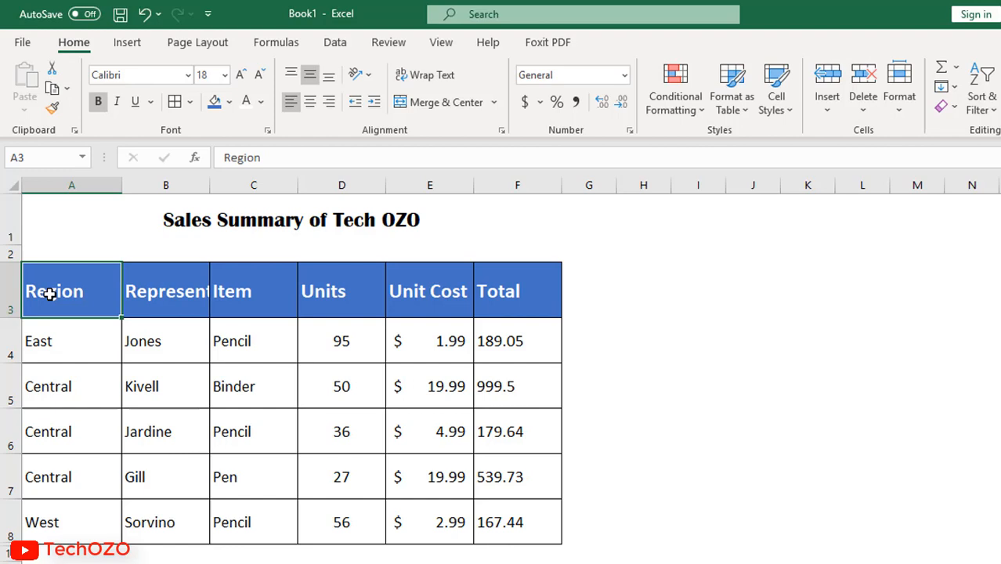
drag(54, 291, 498, 291)
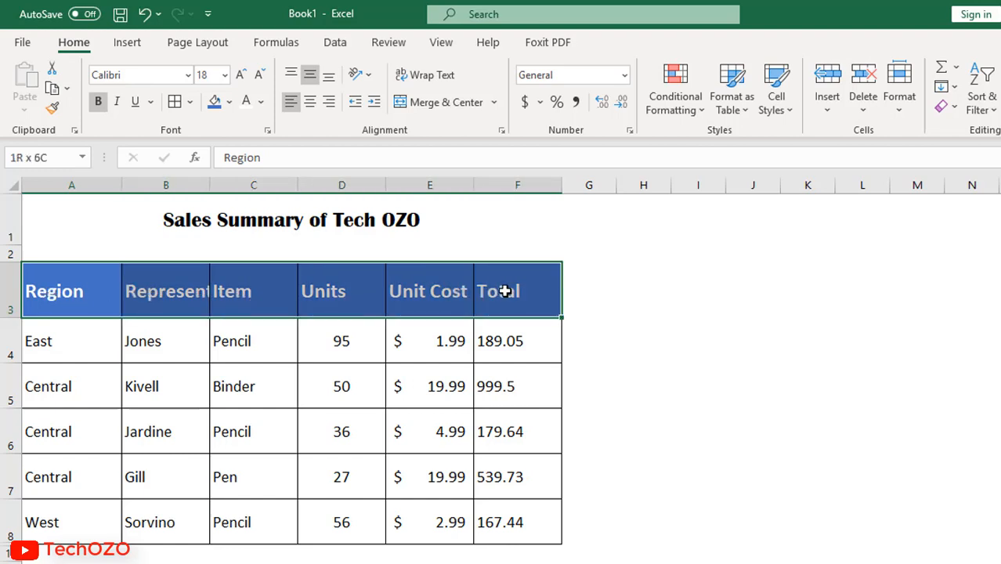
click(310, 102)
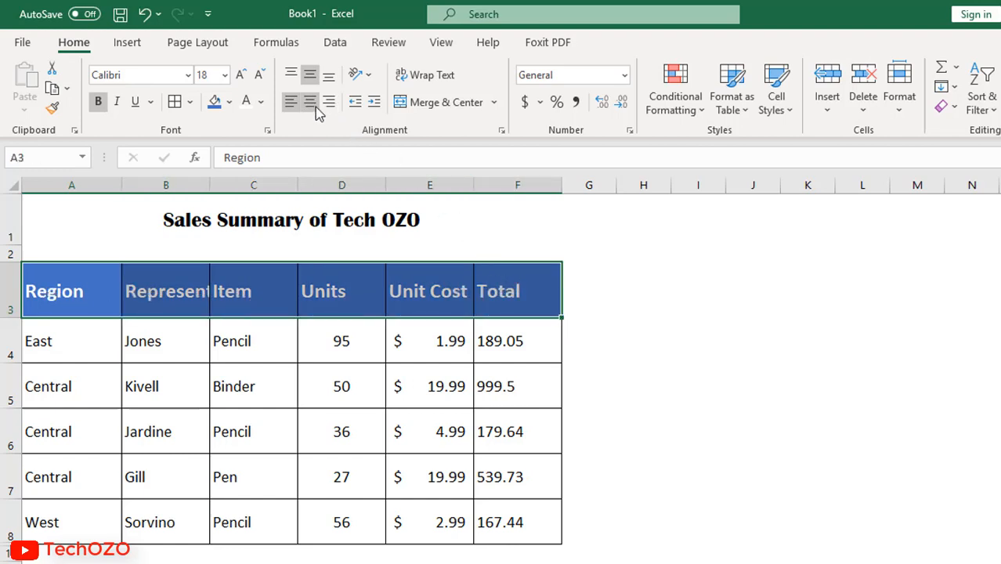
click(310, 101)
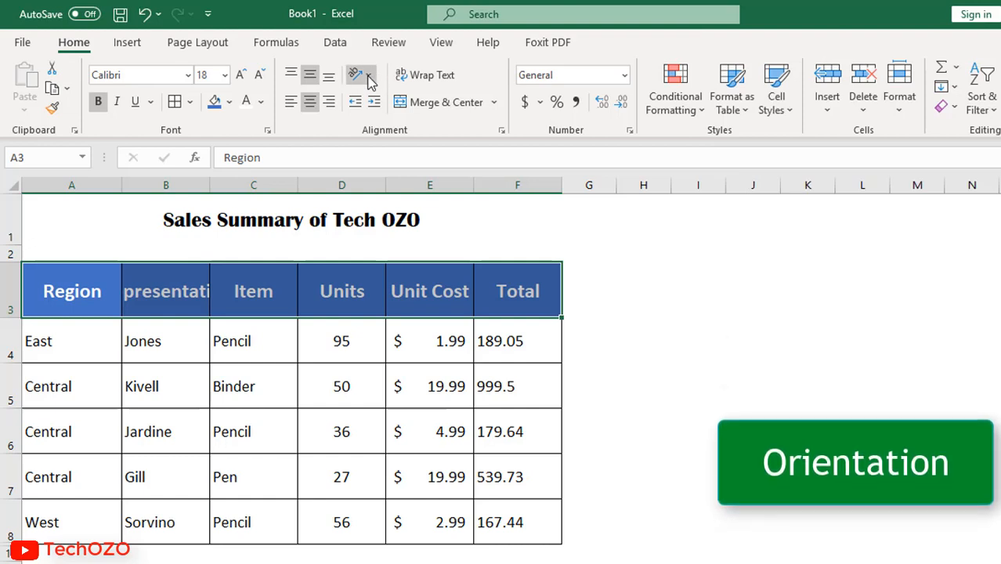
mouse_move(361, 79)
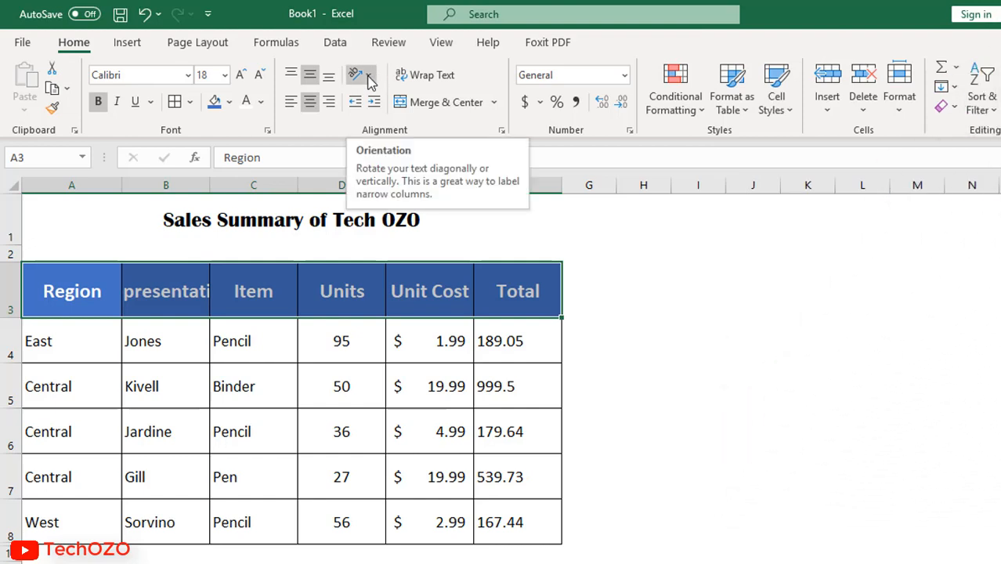
- Angle the row 3 headers counterclockwise and shrink their font by two sizes
click(360, 81)
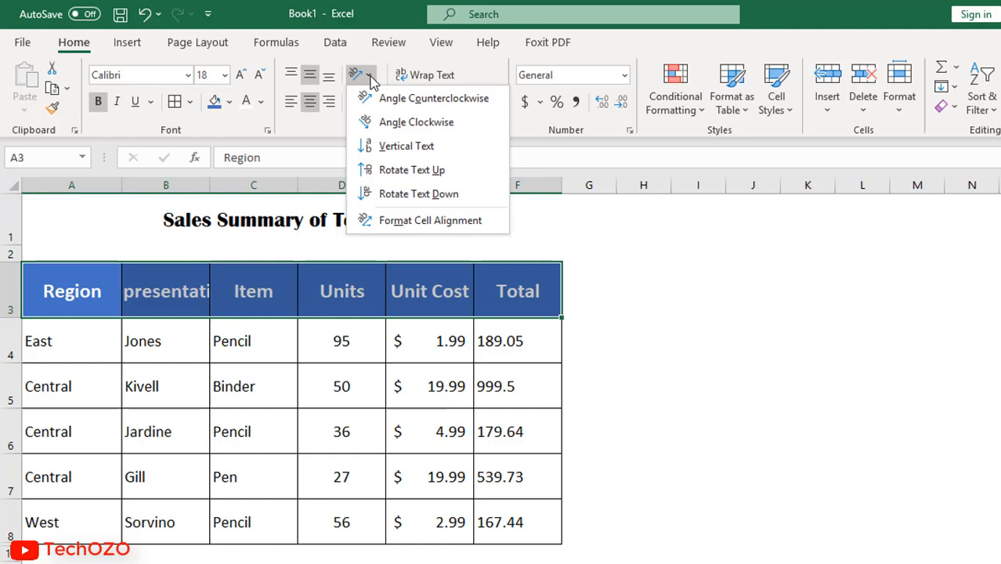
mouse_move(383, 98)
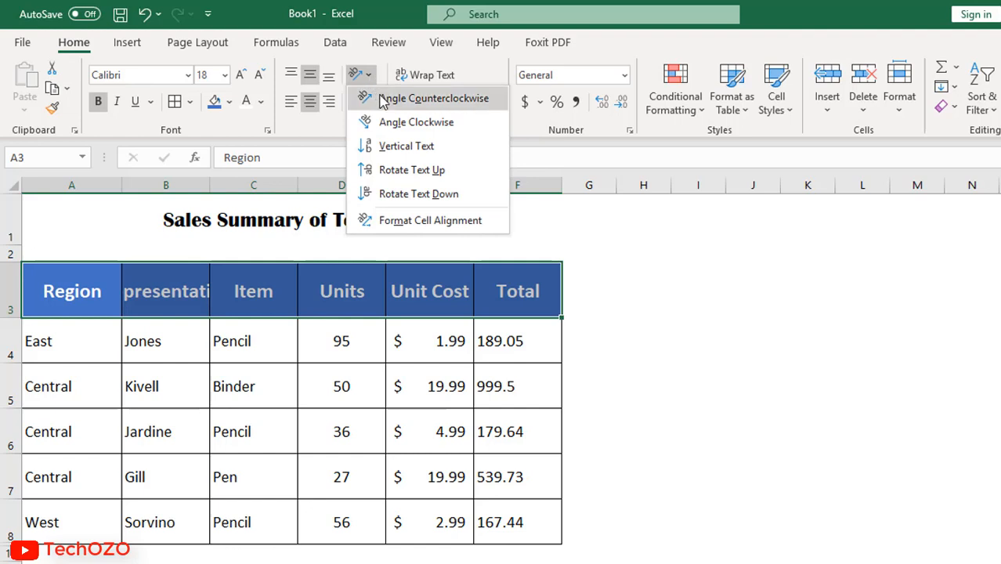
mouse_move(405, 145)
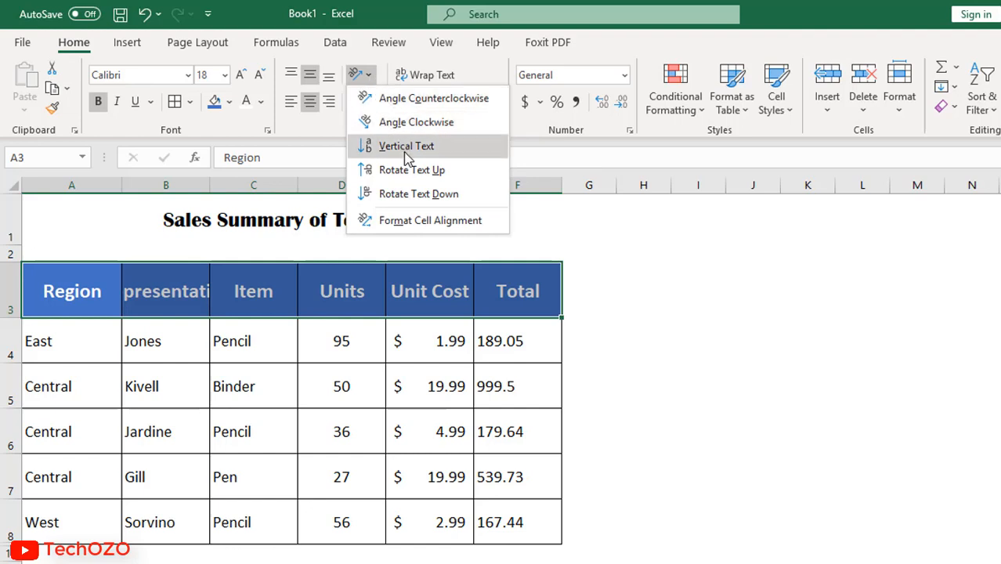
mouse_move(408, 169)
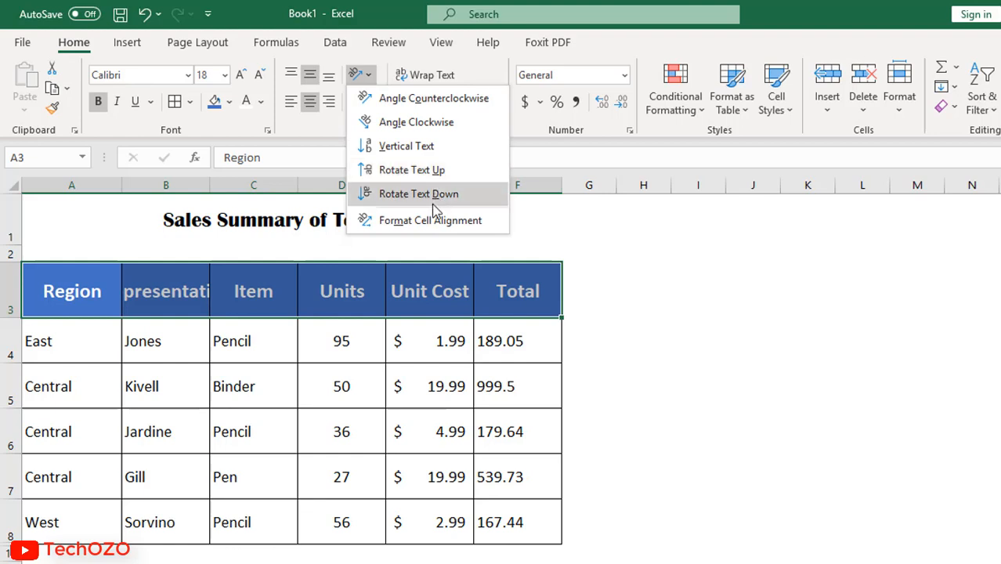
mouse_move(434, 98)
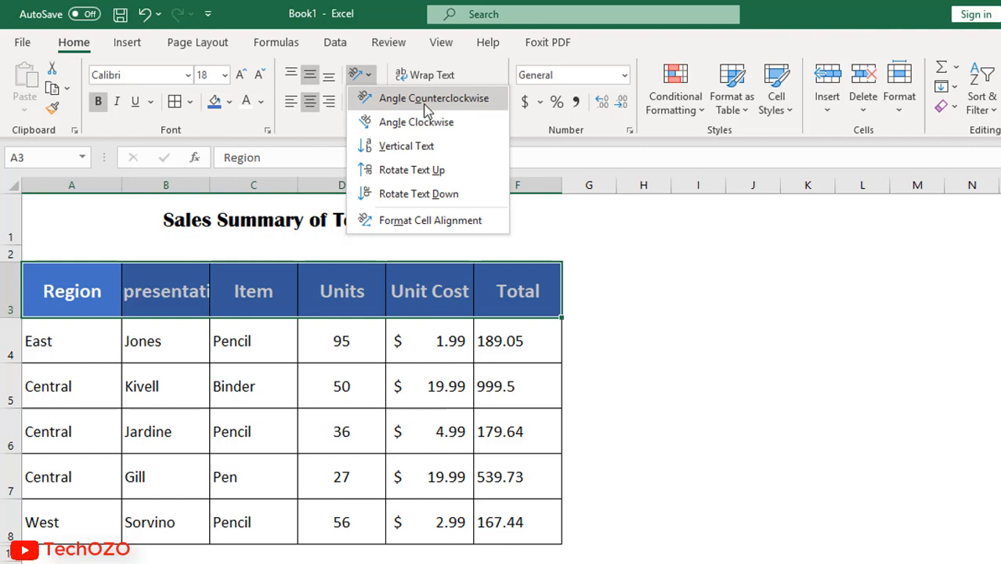
click(434, 98)
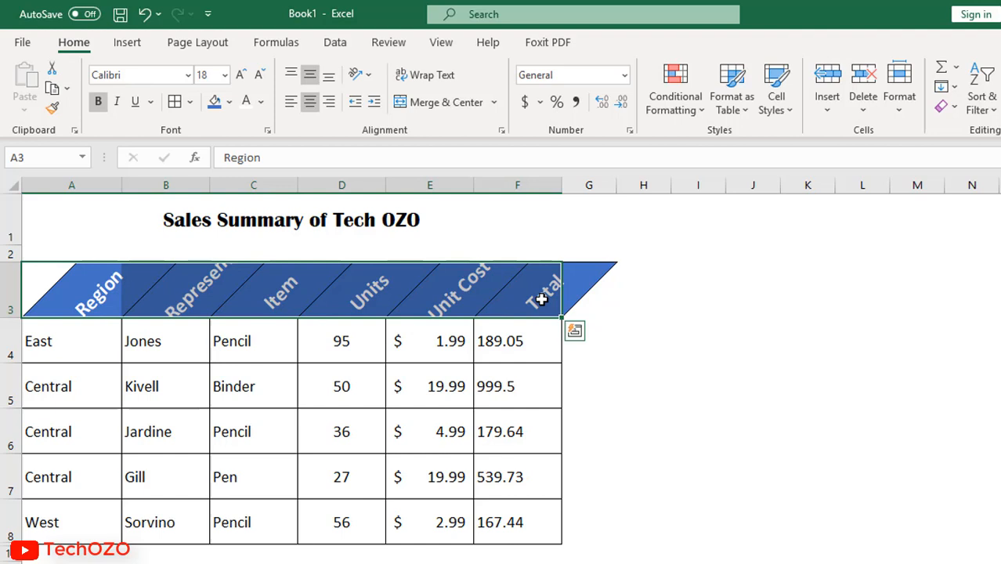
click(259, 74)
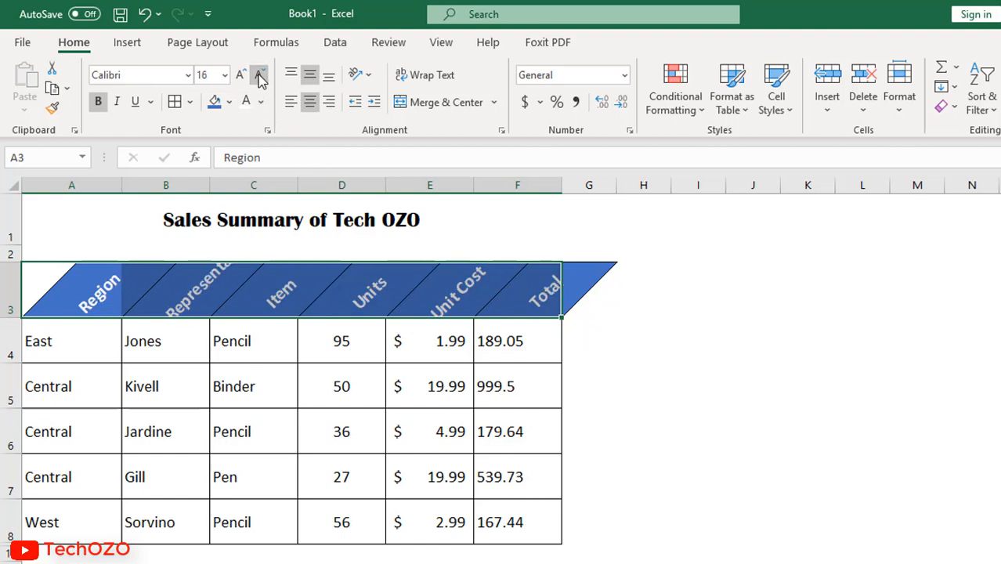
click(259, 74)
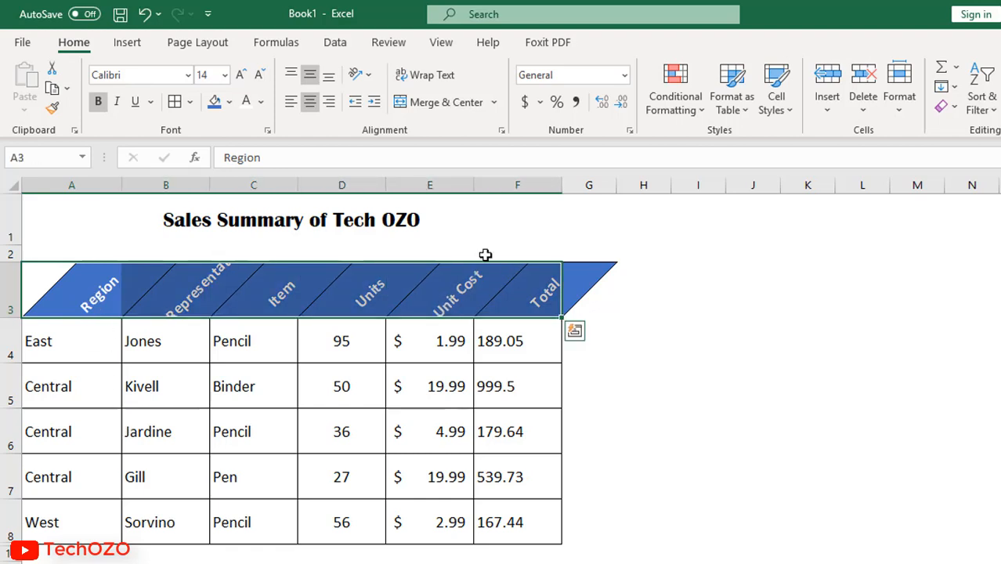
- Return the header labels to horizontal and select the Representative cell B3
click(354, 75)
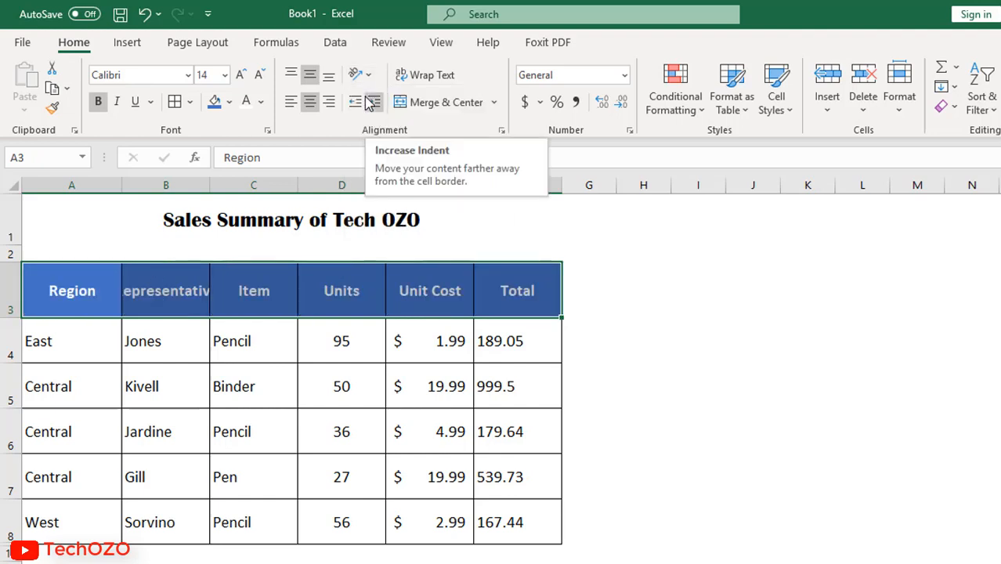
click(165, 290)
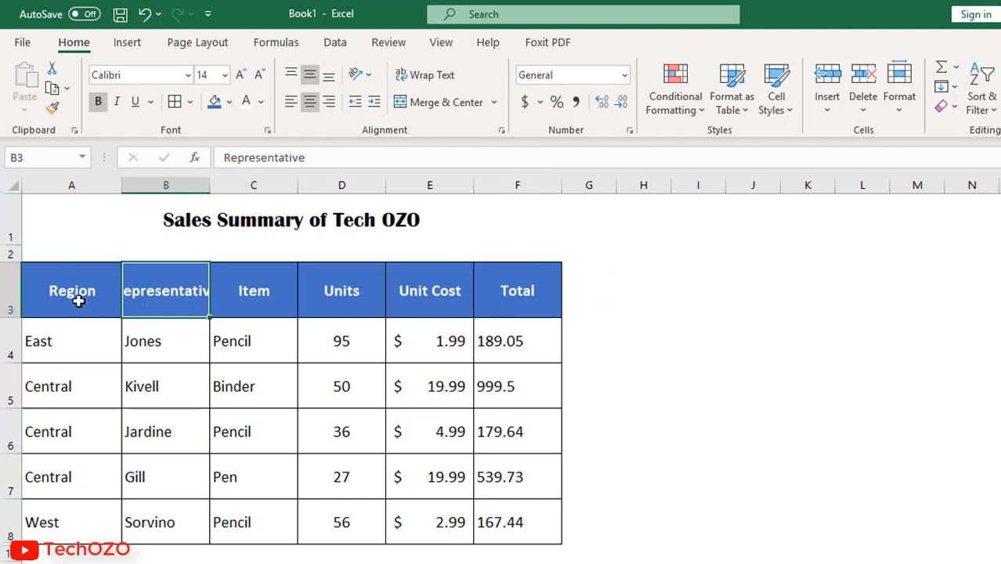
mouse_move(161, 298)
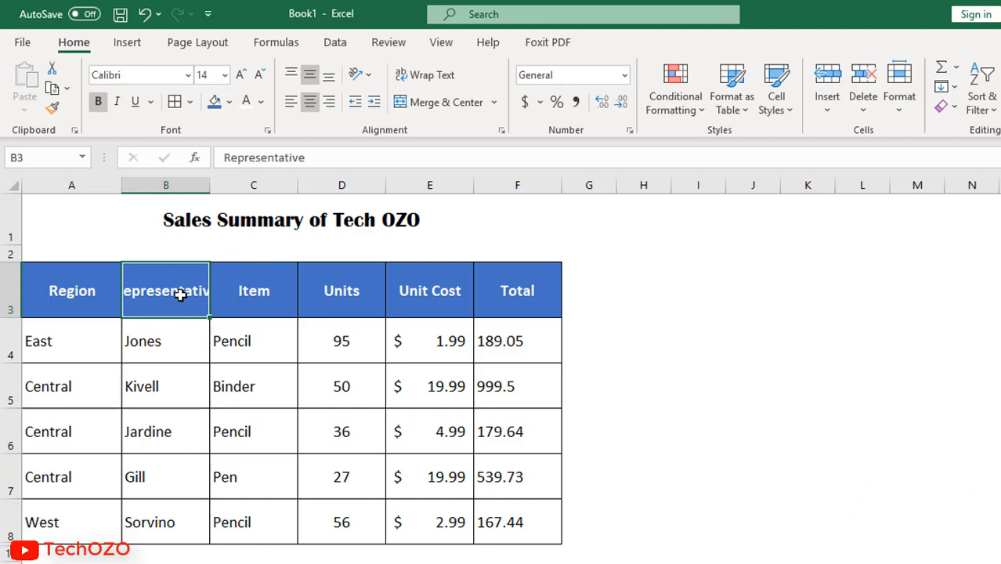
mouse_move(425, 75)
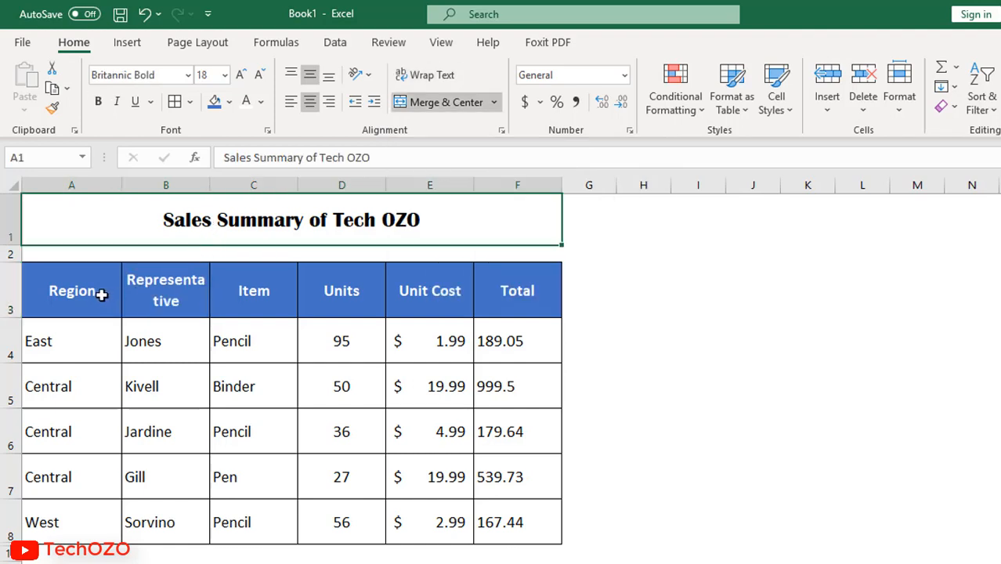
- Try indenting Region and remove it, then indent all row 3 header labels
click(71, 289)
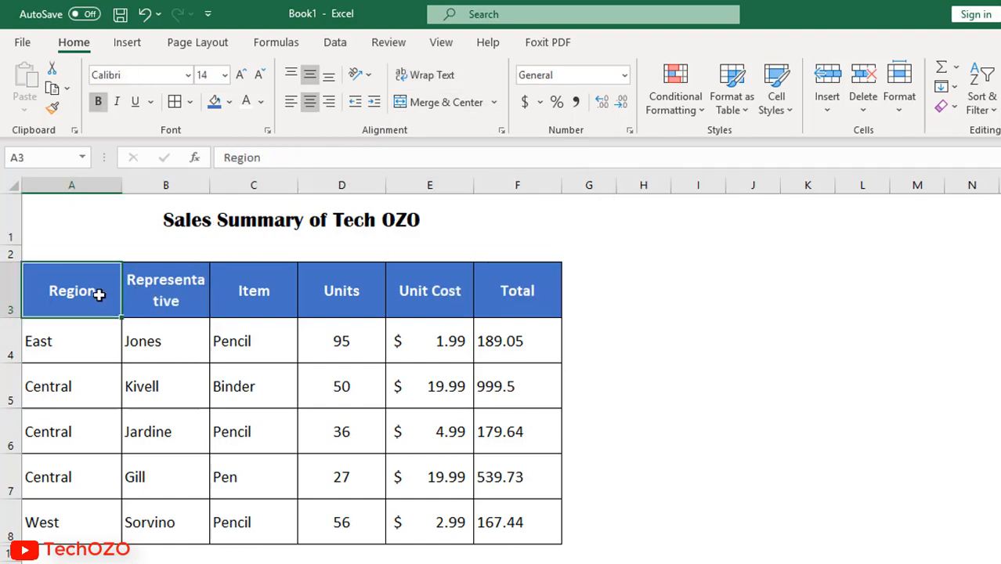
mouse_move(373, 102)
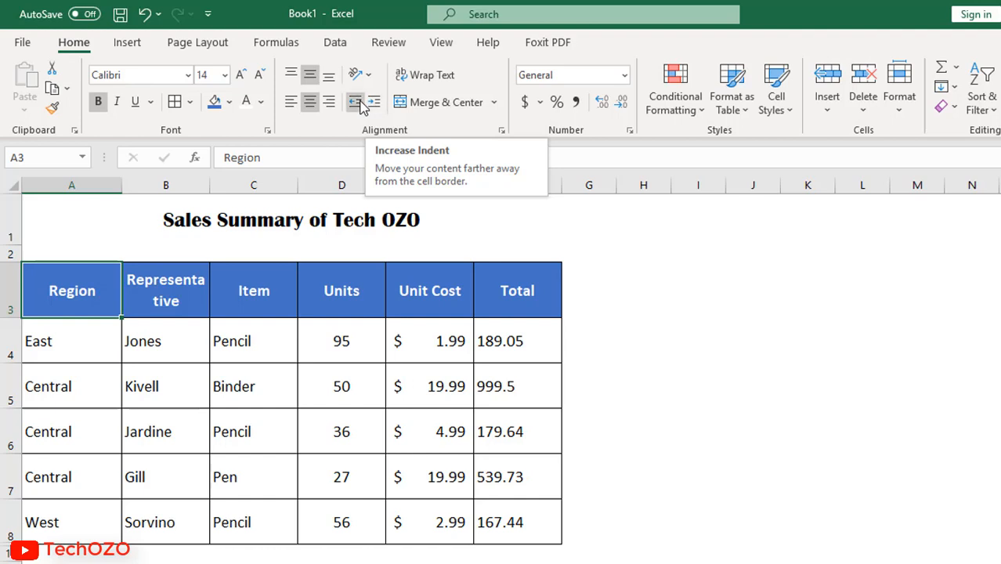
click(374, 102)
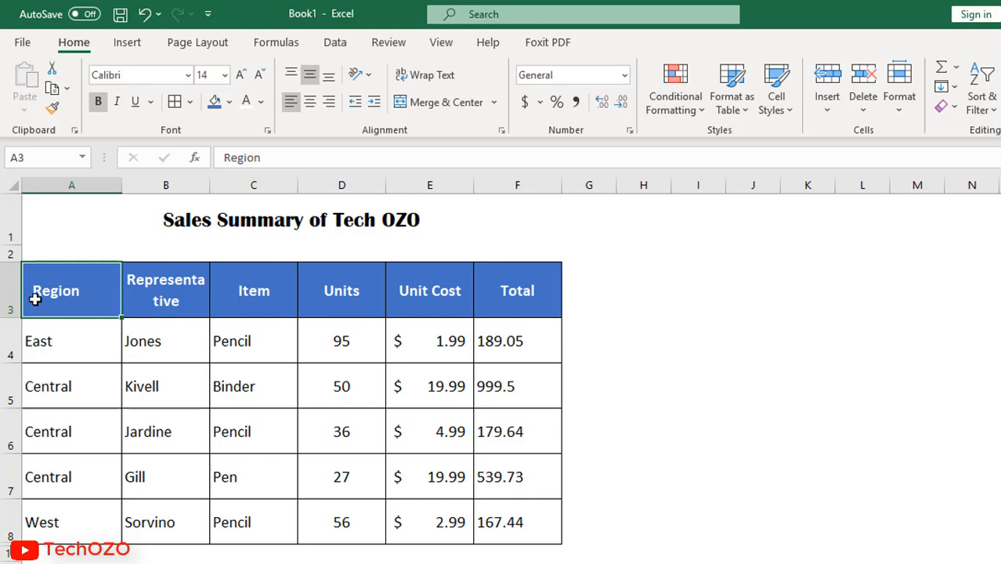
mouse_move(49, 299)
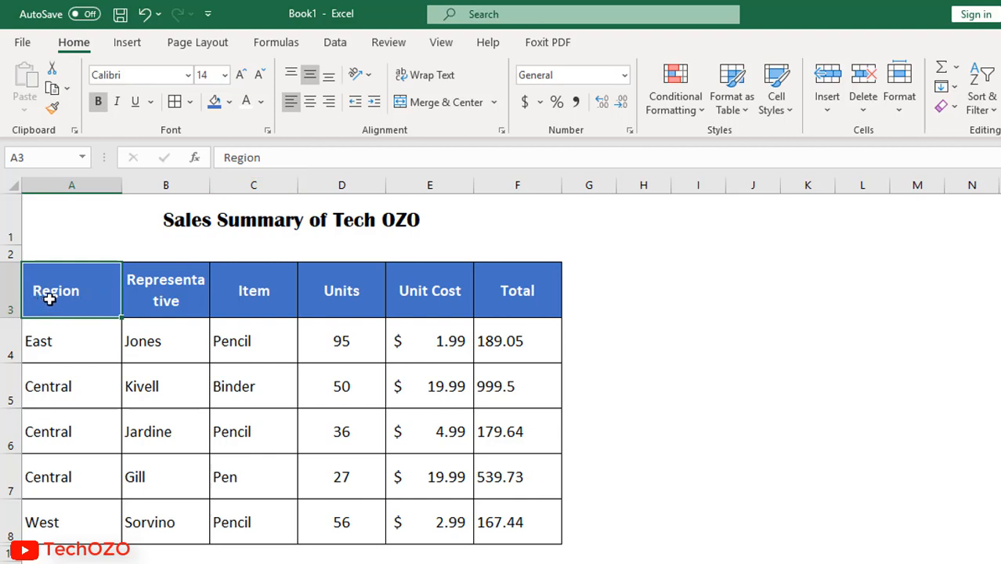
mouse_move(354, 103)
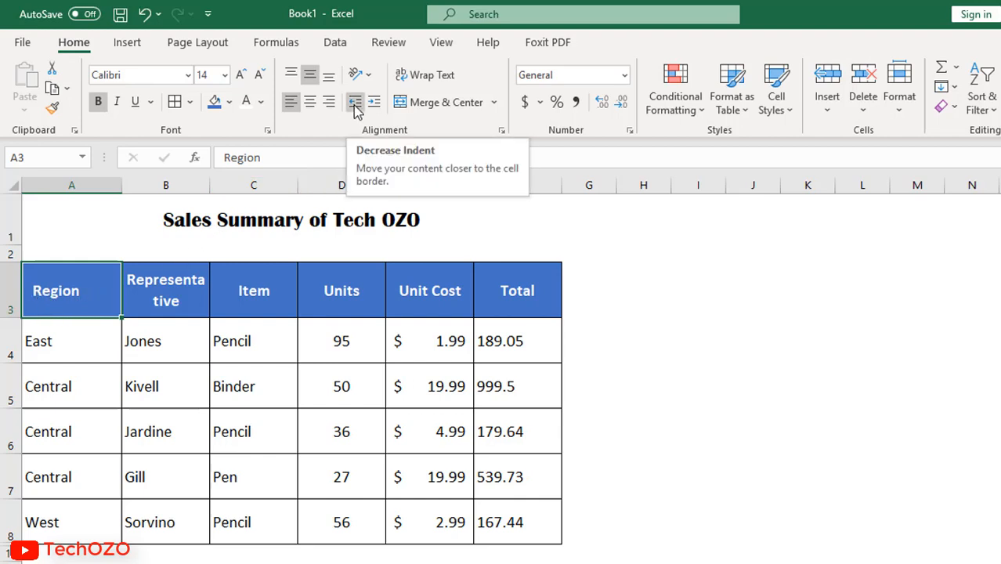
click(354, 102)
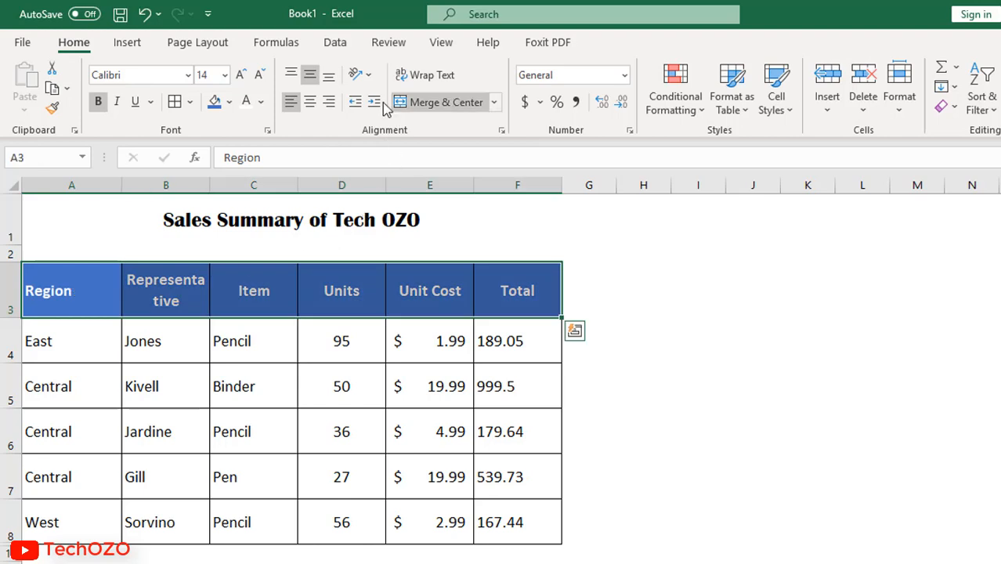
mouse_move(373, 102)
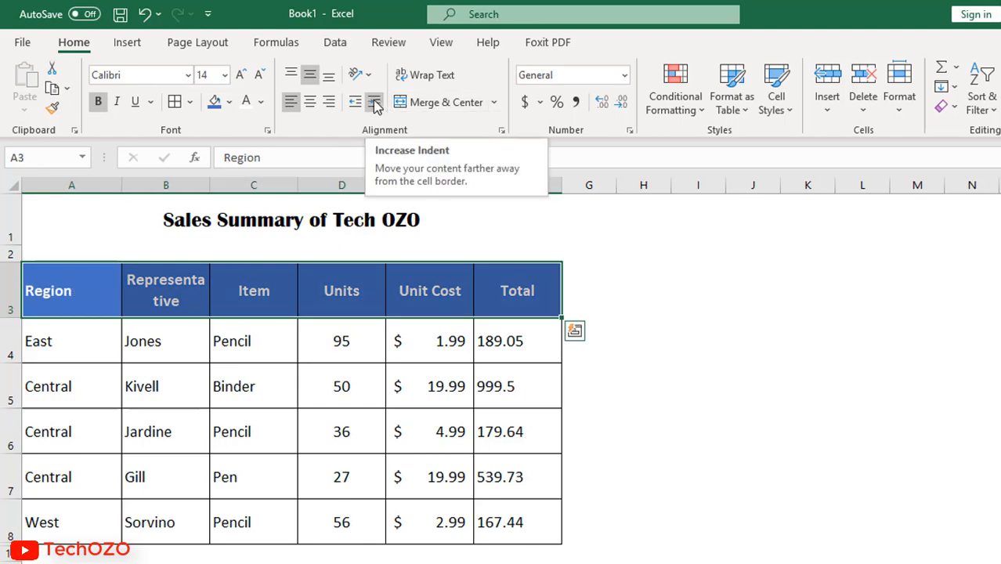
click(354, 102)
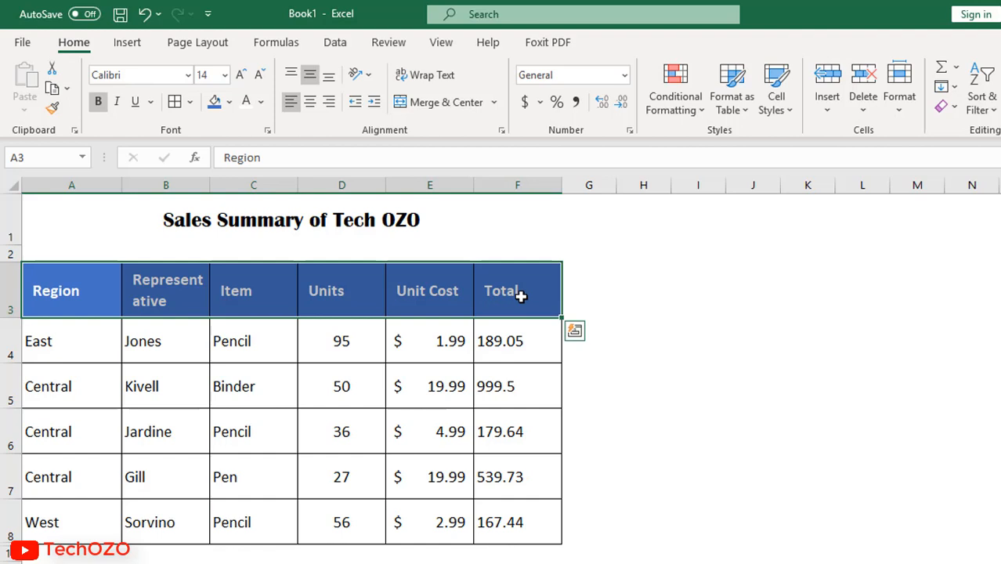
mouse_move(467, 223)
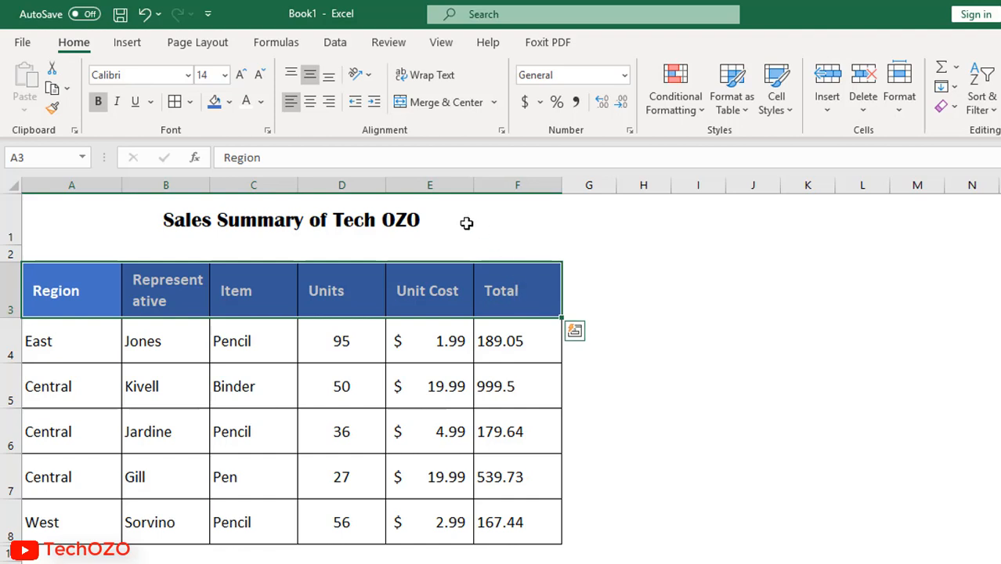